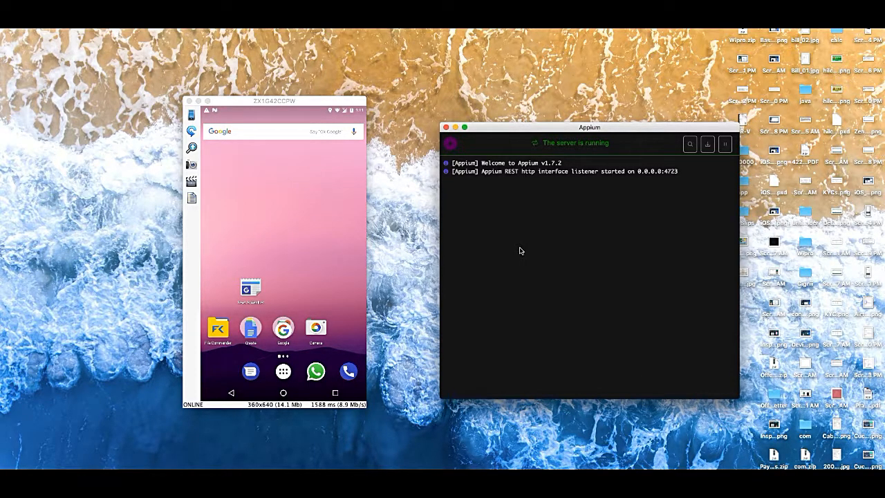
mouse_move(521, 254)
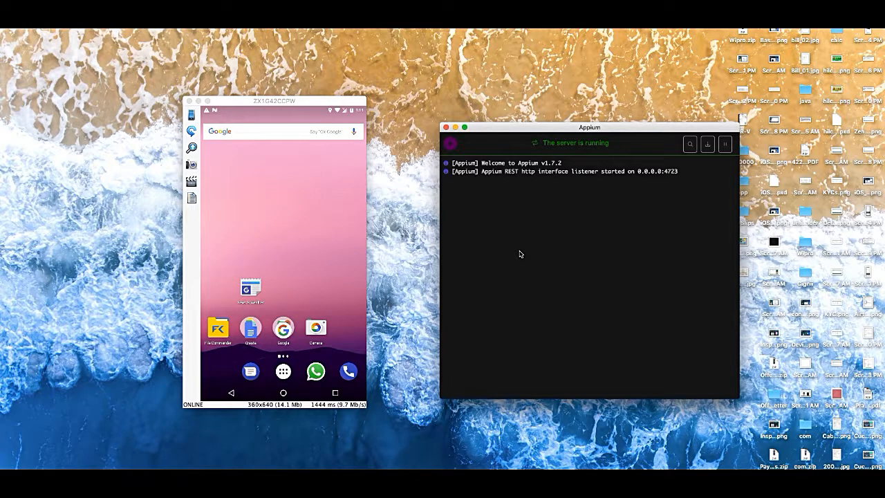
mouse_move(530, 253)
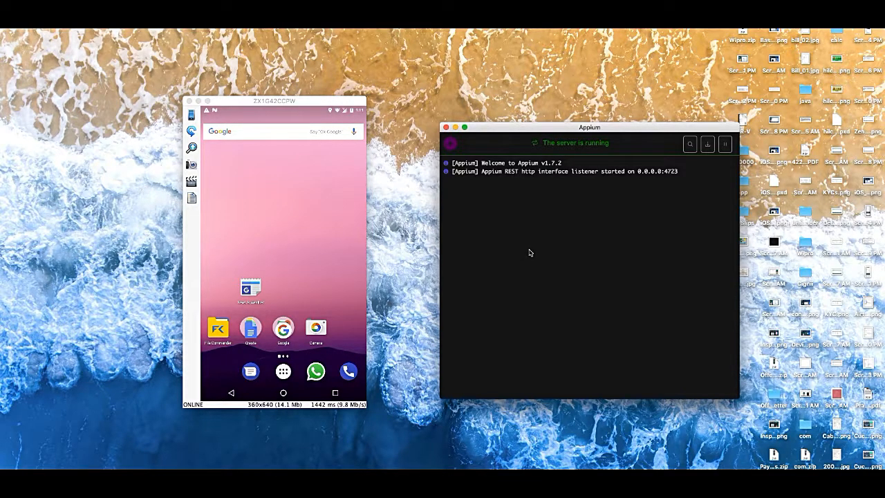
mouse_move(562, 240)
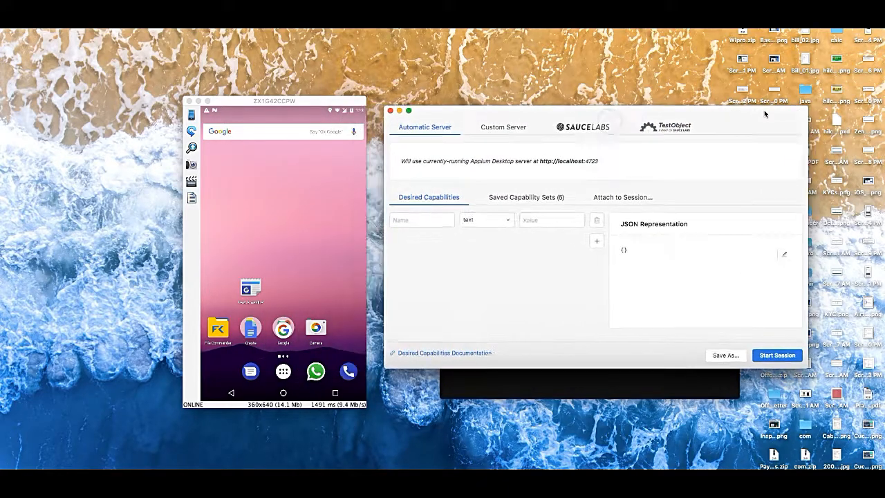
Step: Pick the saved android_chrome capability set and start an inspector session on the device
click(526, 197)
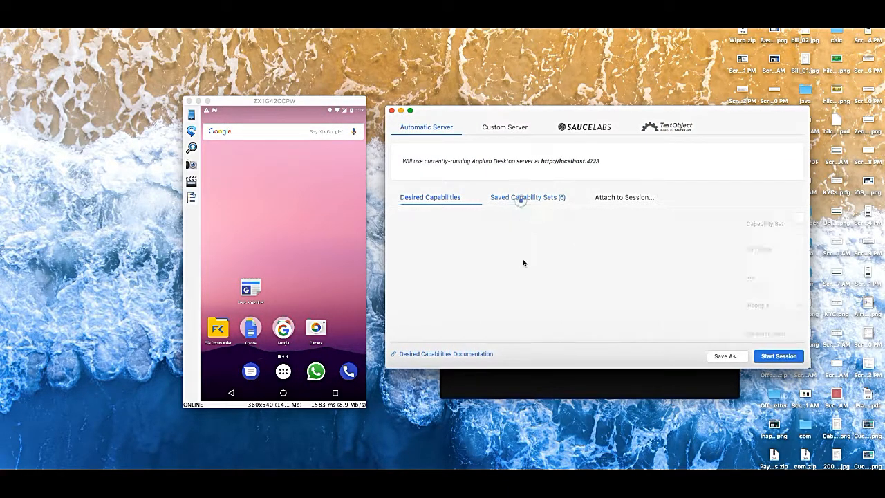
click(527, 197)
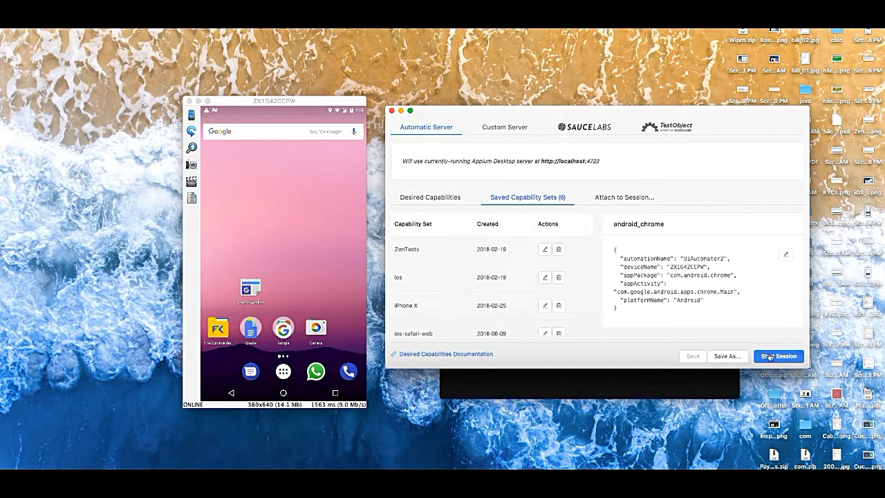
click(778, 356)
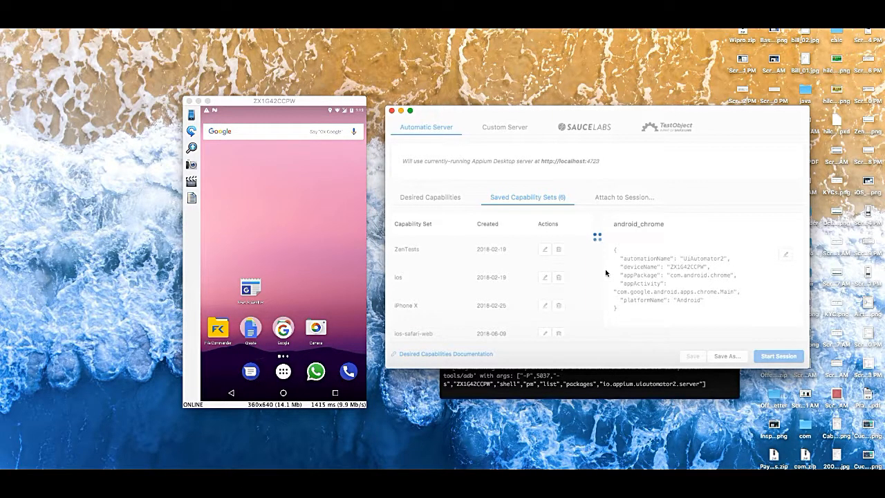
click(779, 356)
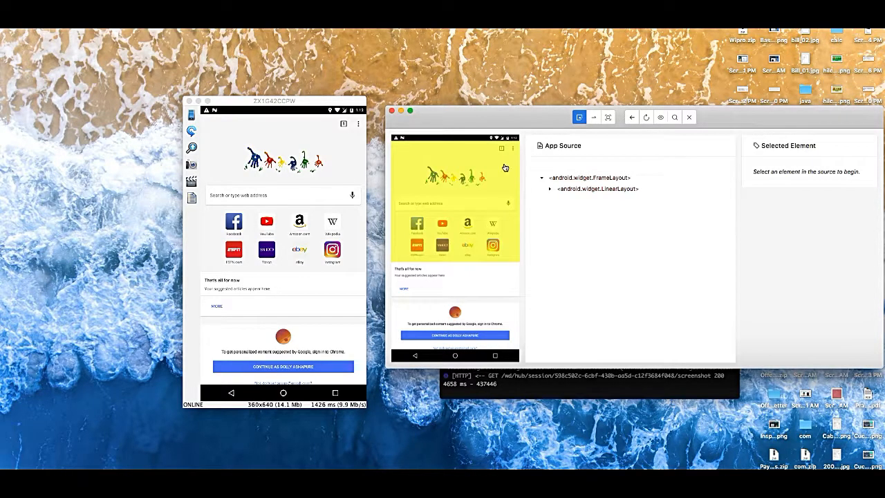
Step: Select Chrome's More options button, tap it, and refresh the inspector source and screenshot
click(501, 149)
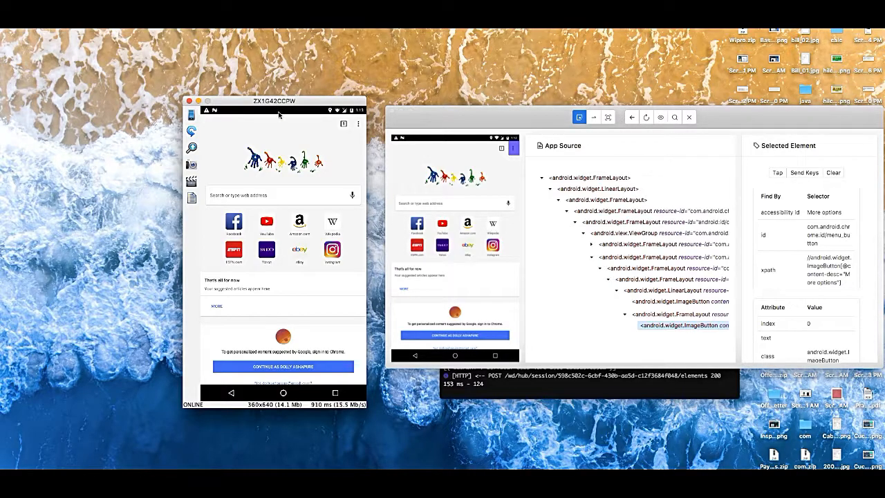
click(358, 124)
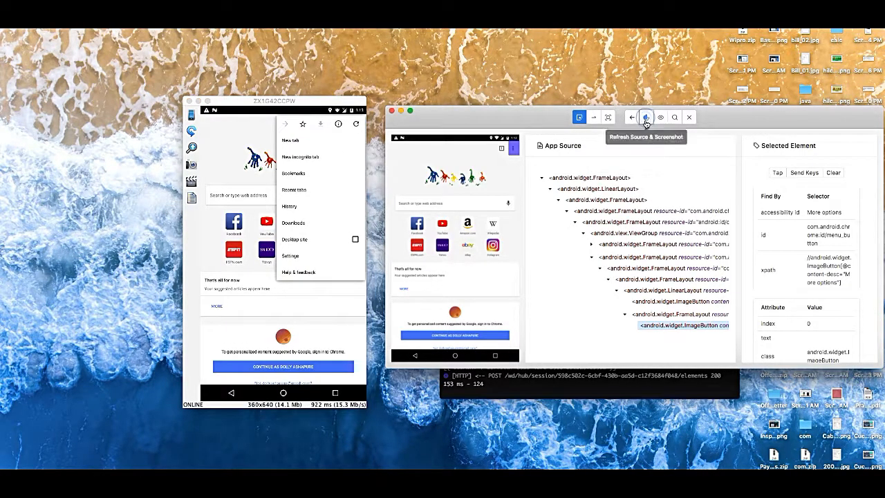
click(646, 117)
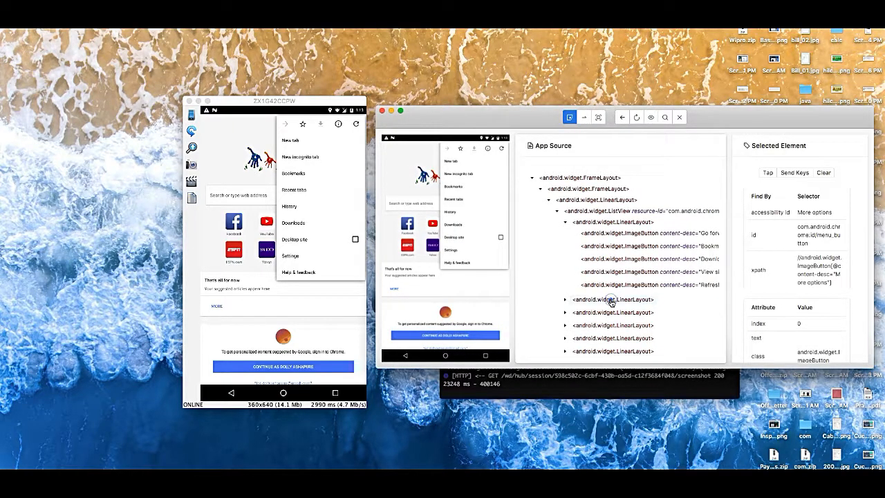
Step: Inspect the New tab and New incognito tab rows, expanding the latter to its TextView
click(613, 299)
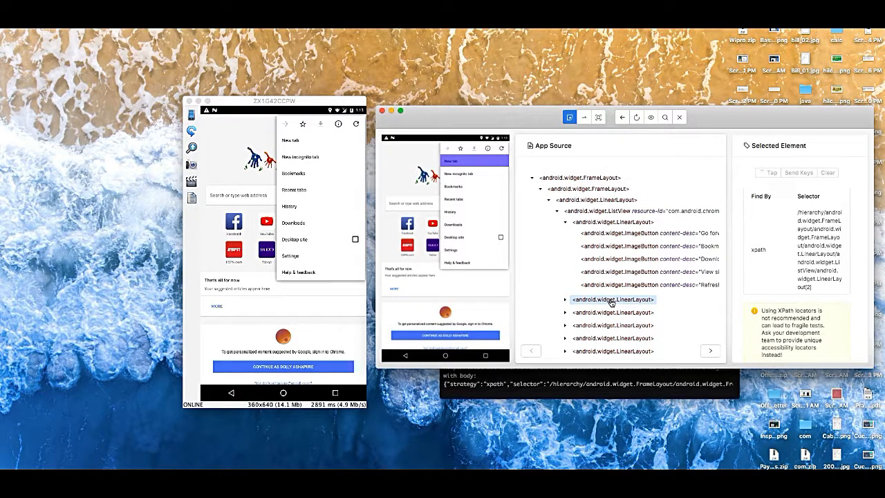
click(612, 312)
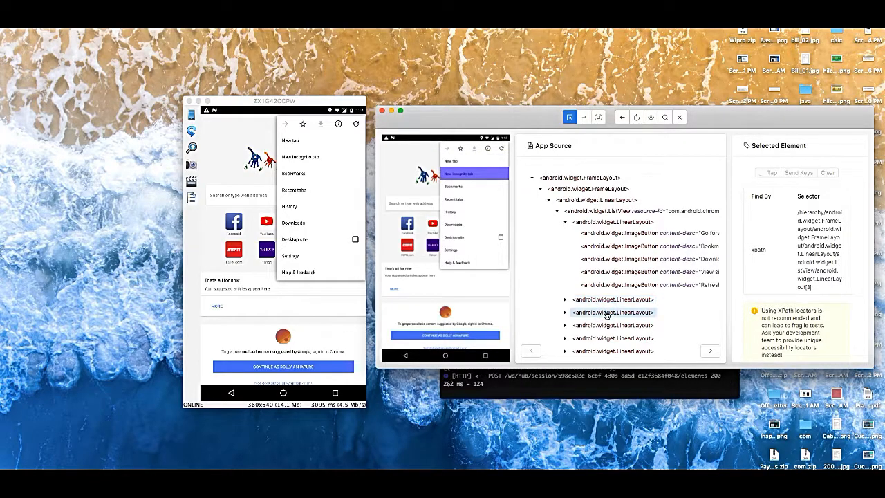
click(613, 312)
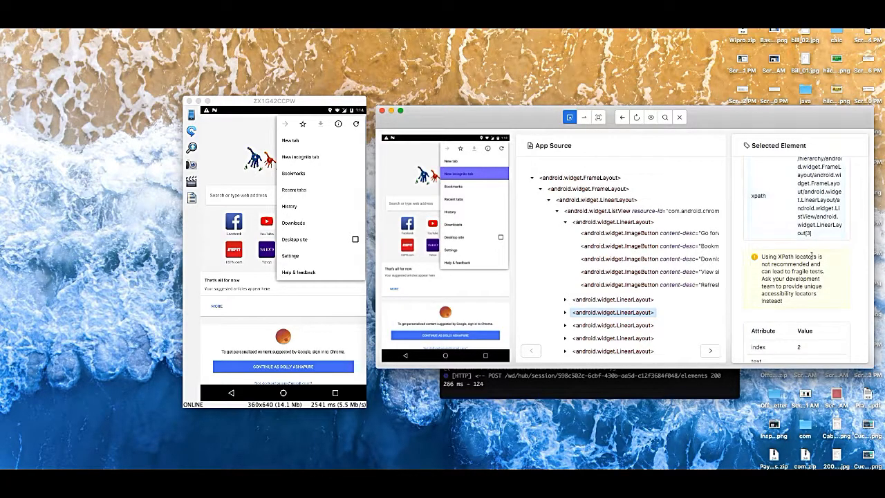
scroll(down, 3)
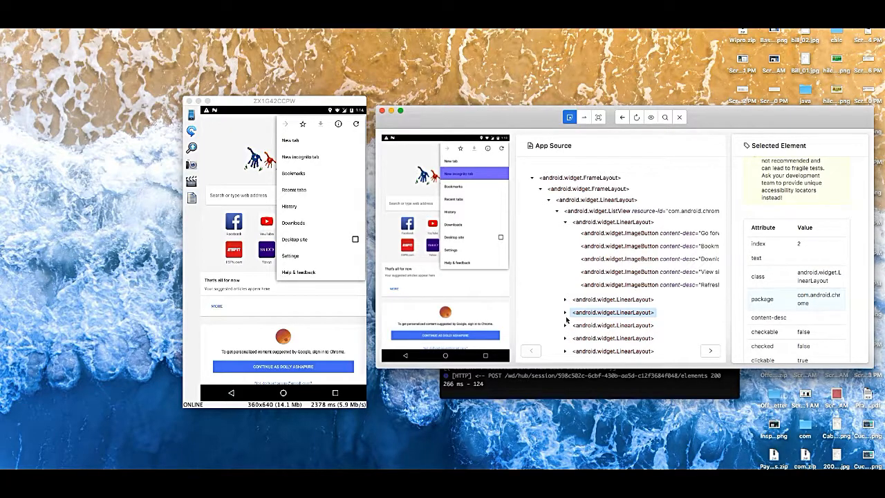
click(565, 313)
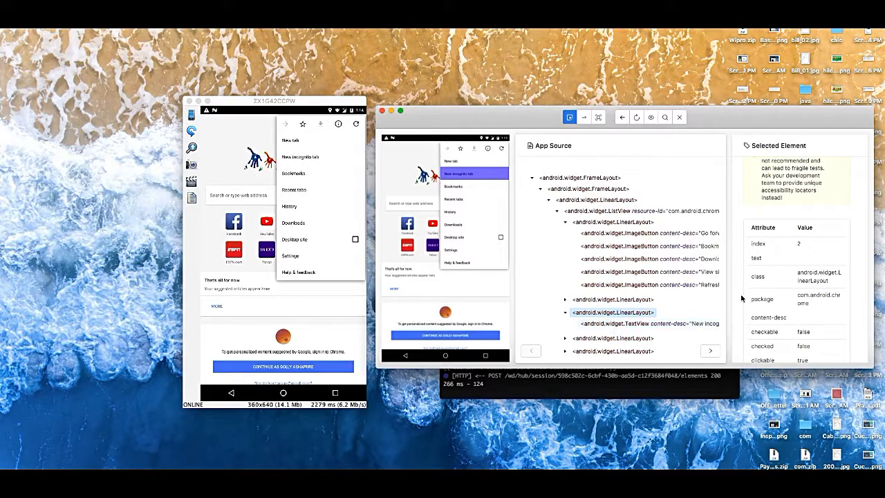
click(637, 323)
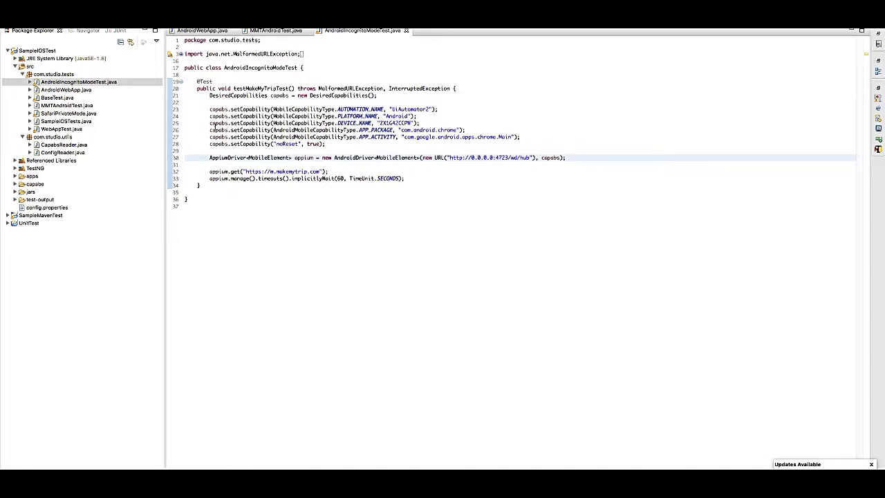
Step: Add the wait, menu_button click and New incognito tab xpath click before appium.get
double_click(260, 67)
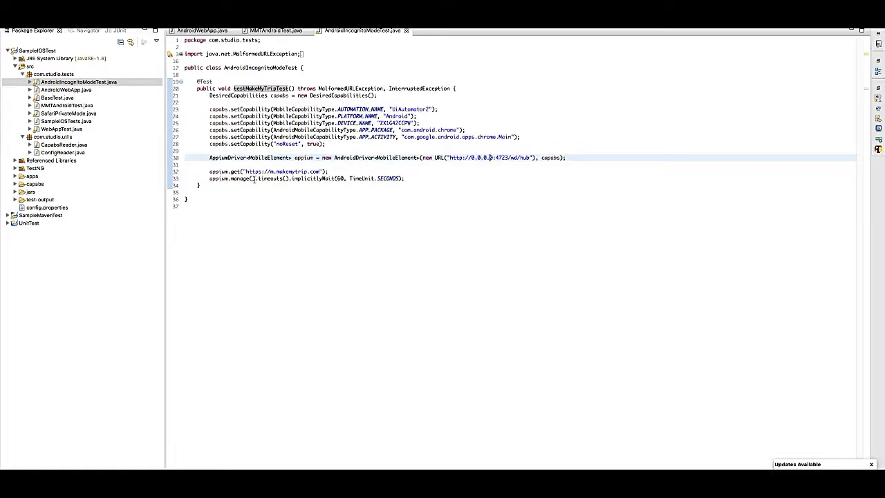
mouse_move(514, 175)
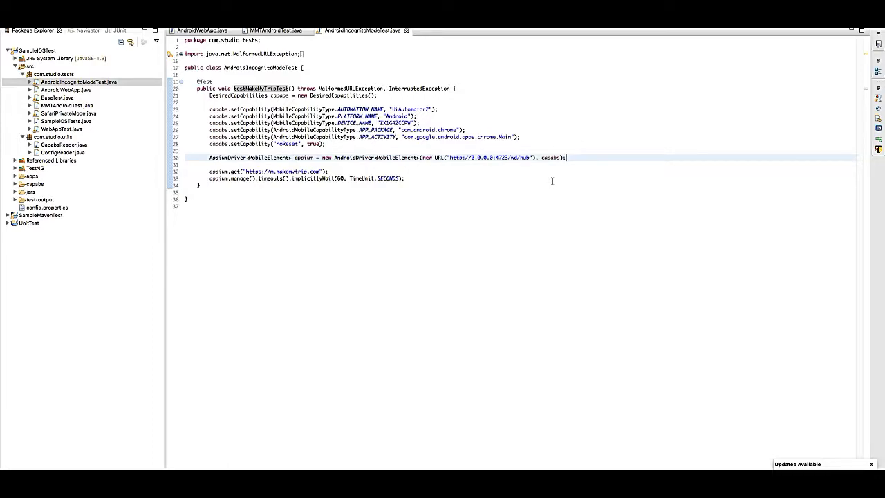
click(566, 158)
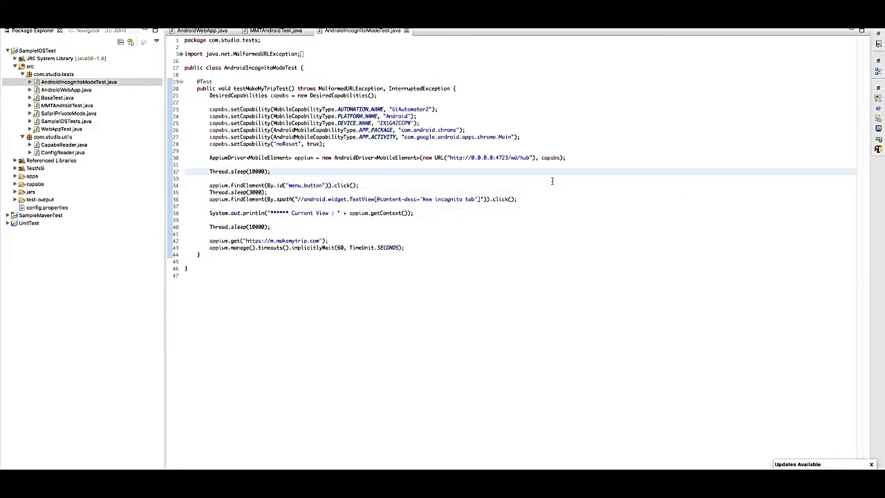
Step: Set the first wait to 5000 ms and print the Current View context below it
click(269, 171)
text(5)
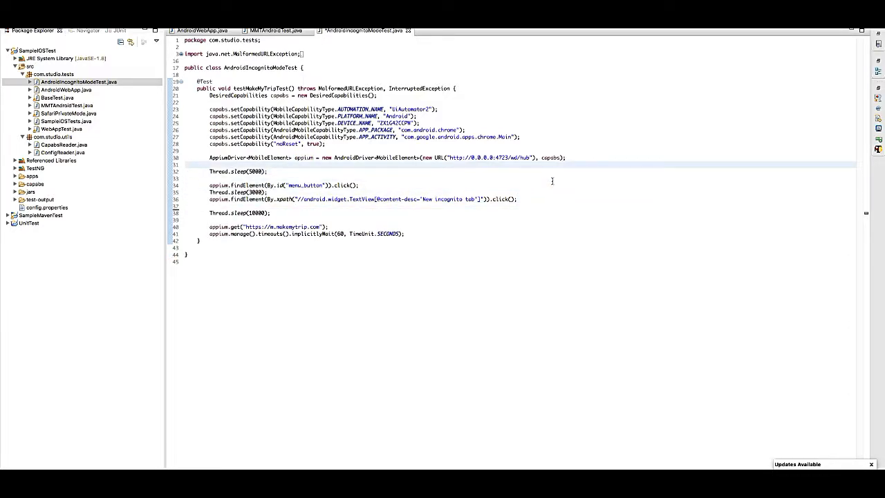
text(System.out.println("****** Current View : " + appium.getContext());)
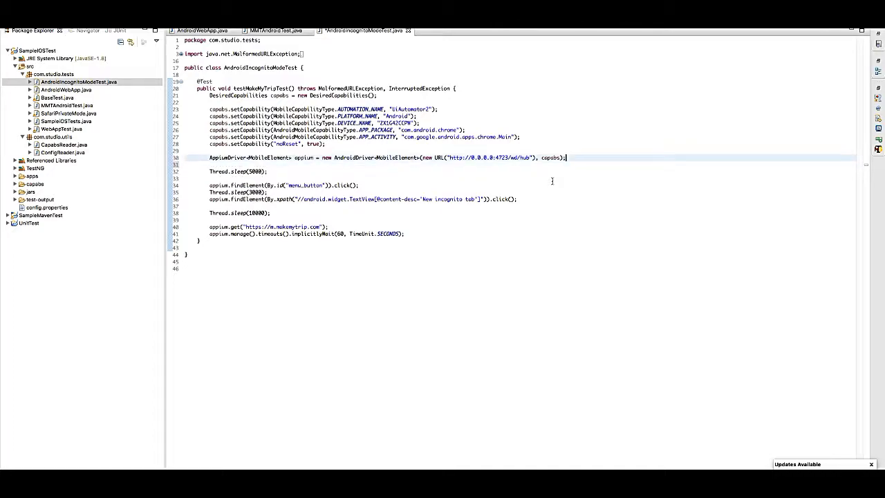
text(System.out.println("****** Current View : " + appium.getContext());)
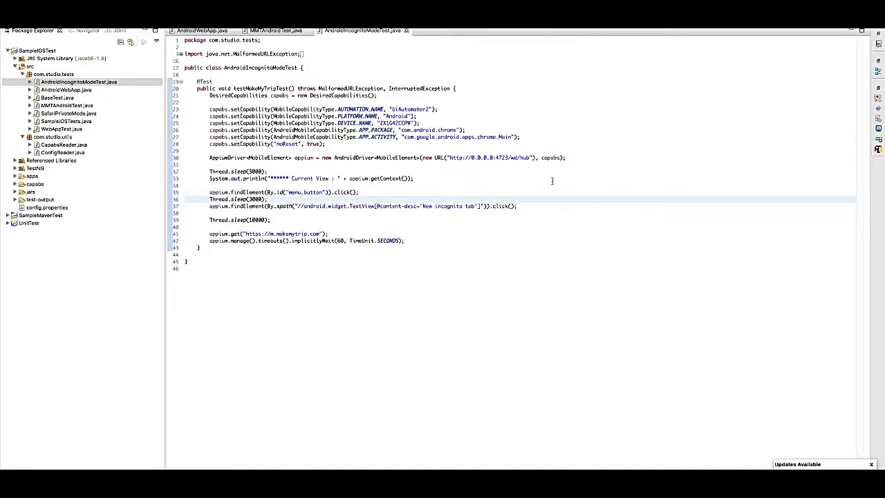
click(268, 200)
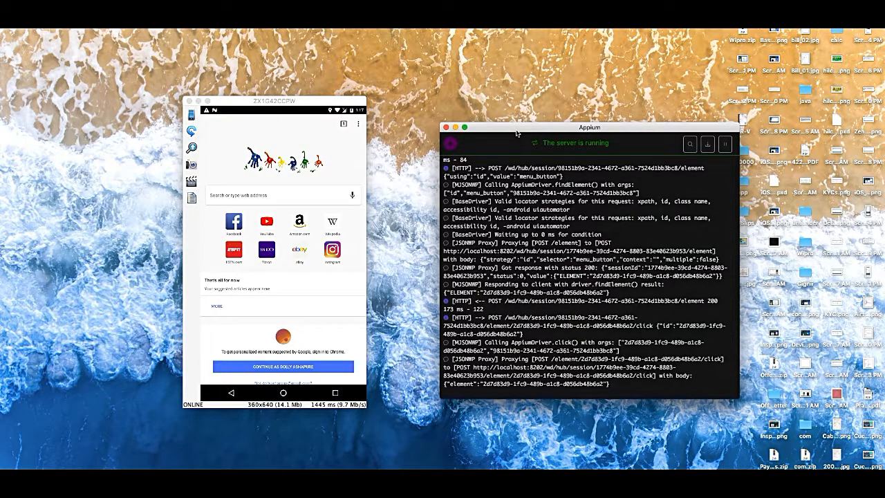
Step: Run the test so Chrome opens an incognito tab and loads m.makemytrip.com
click(358, 124)
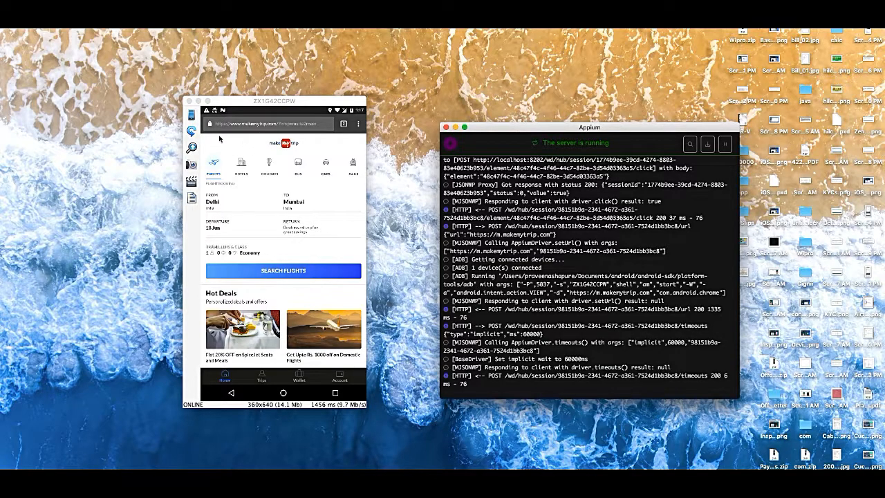
mouse_move(228, 146)
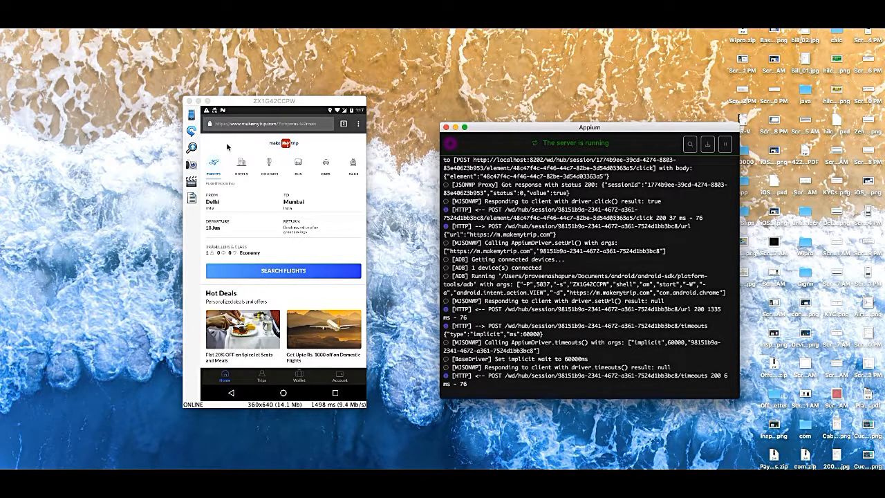